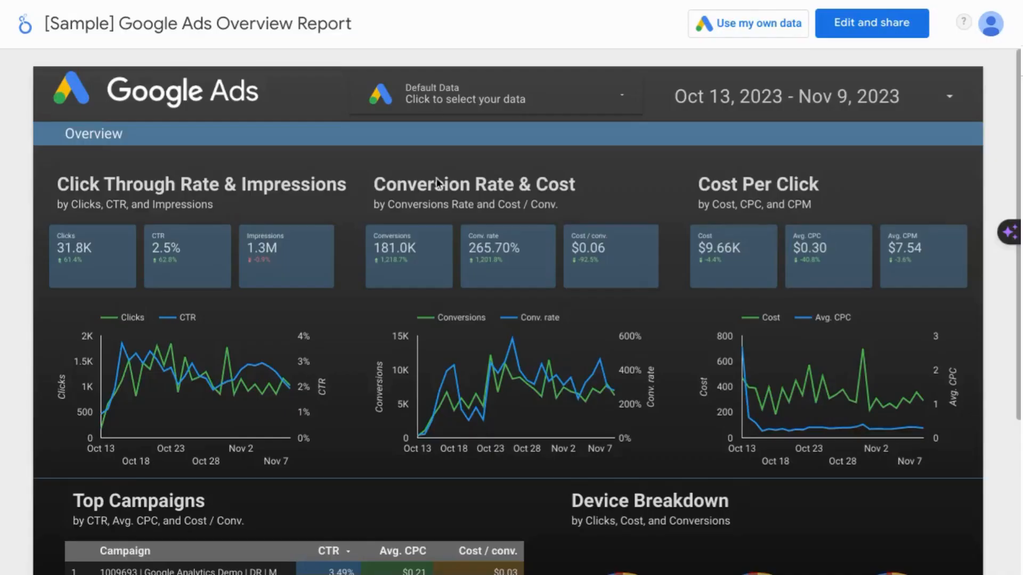
Step: Go to Templates in the Looker Studio sidebar to reach the Template Gallery
{"action": "scroll", "scroll_direction": "down", "scroll_amount": 3}
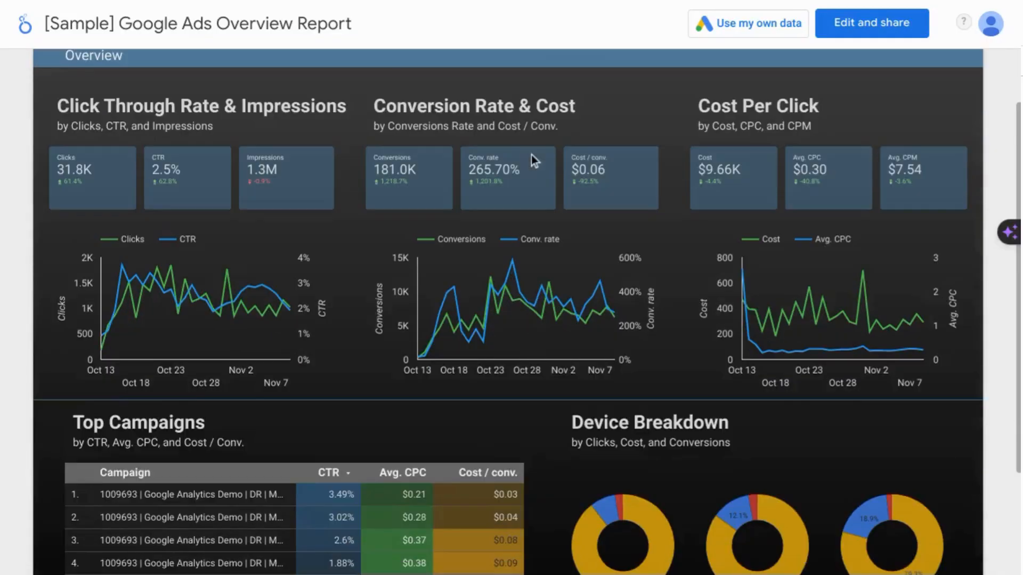
{"action": "mouse_move", "coordinate": [160, 281]}
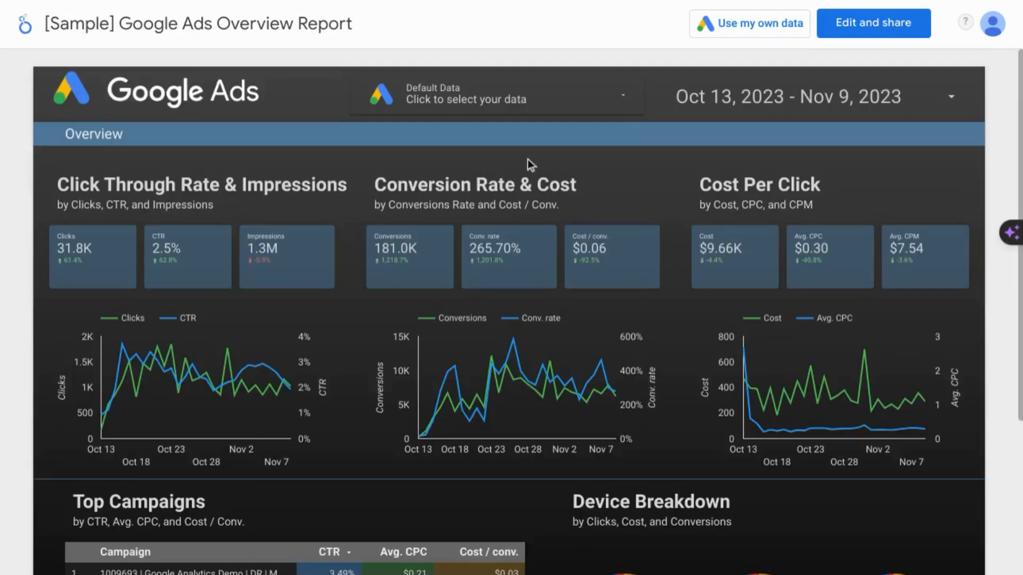
{"action": "scroll", "scroll_direction": "down", "scroll_amount": 3}
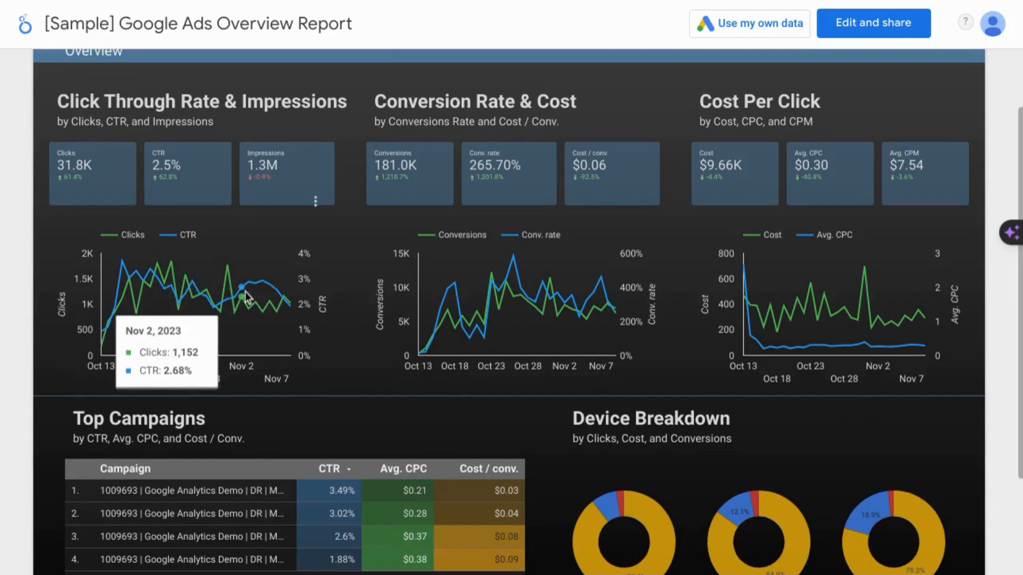
{"action": "scroll", "scroll_direction": "down", "scroll_amount": 3}
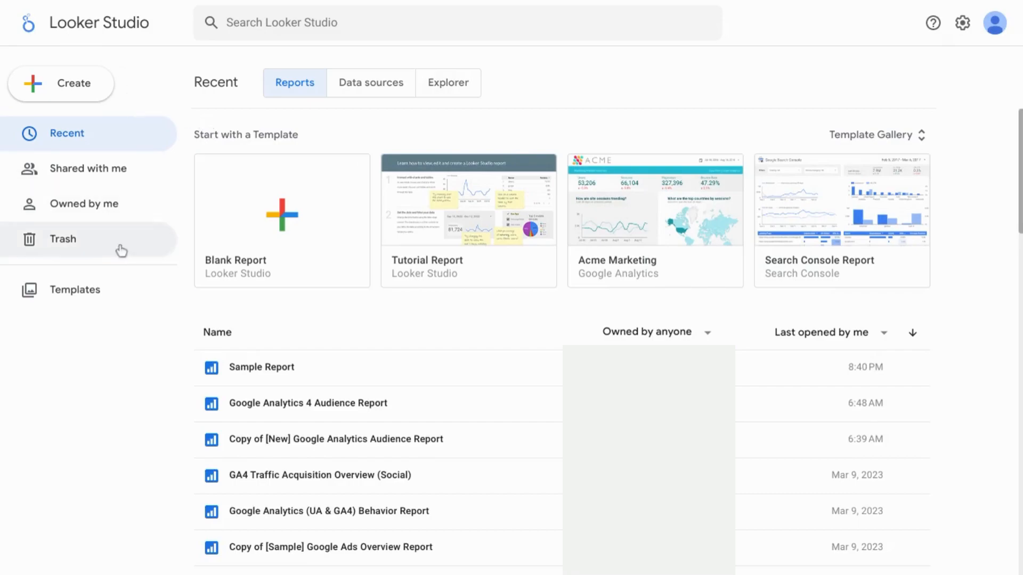
{"action": "mouse_move", "coordinate": [77, 290]}
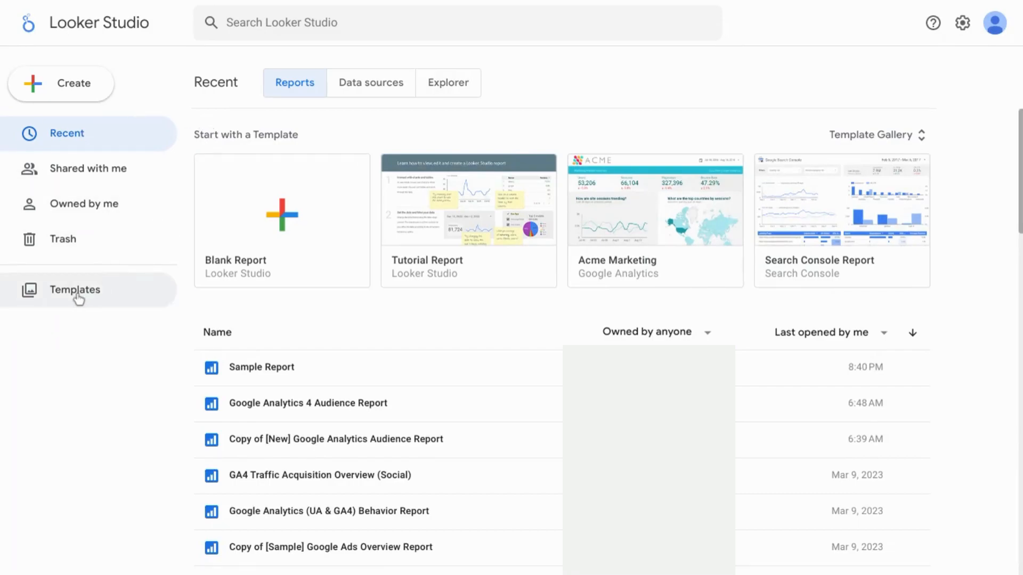
{"action": "mouse_move", "coordinate": [85, 313]}
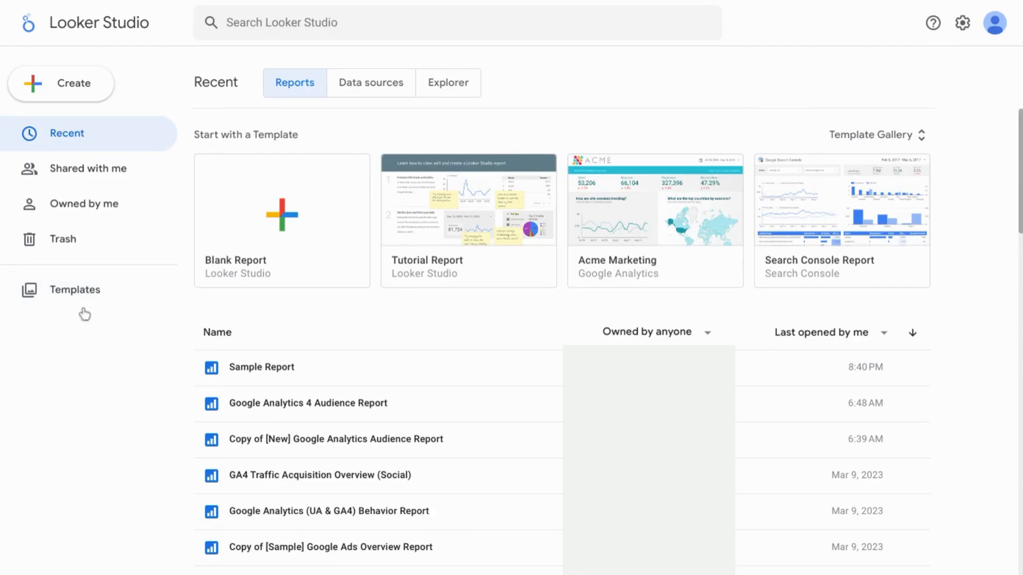
{"action": "left_click", "coordinate": [75, 290]}
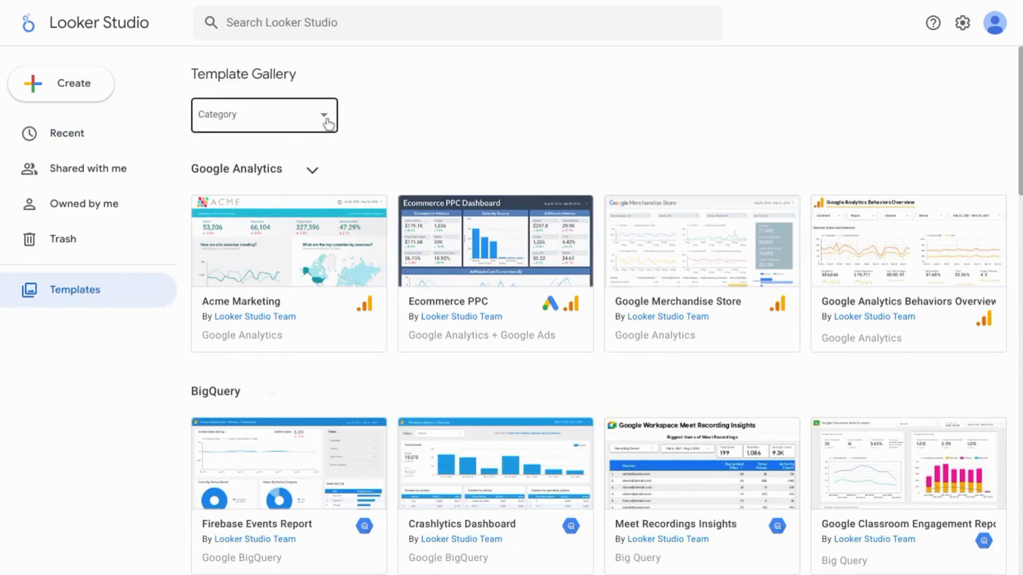
Step: Check the Category list, then expand the Google Analytics section to list all its templates
{"action": "left_click", "coordinate": [264, 114]}
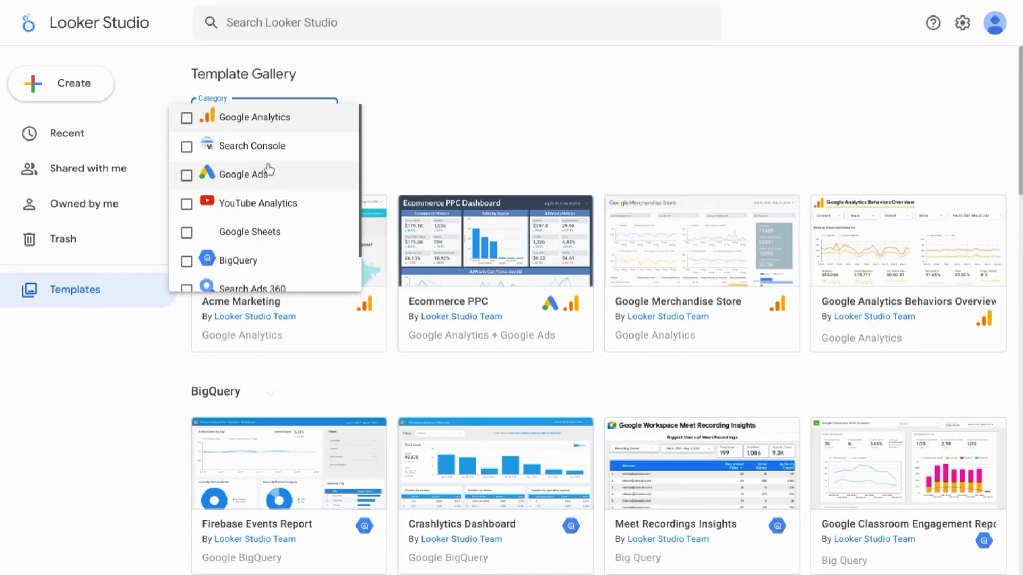
{"action": "mouse_move", "coordinate": [403, 123]}
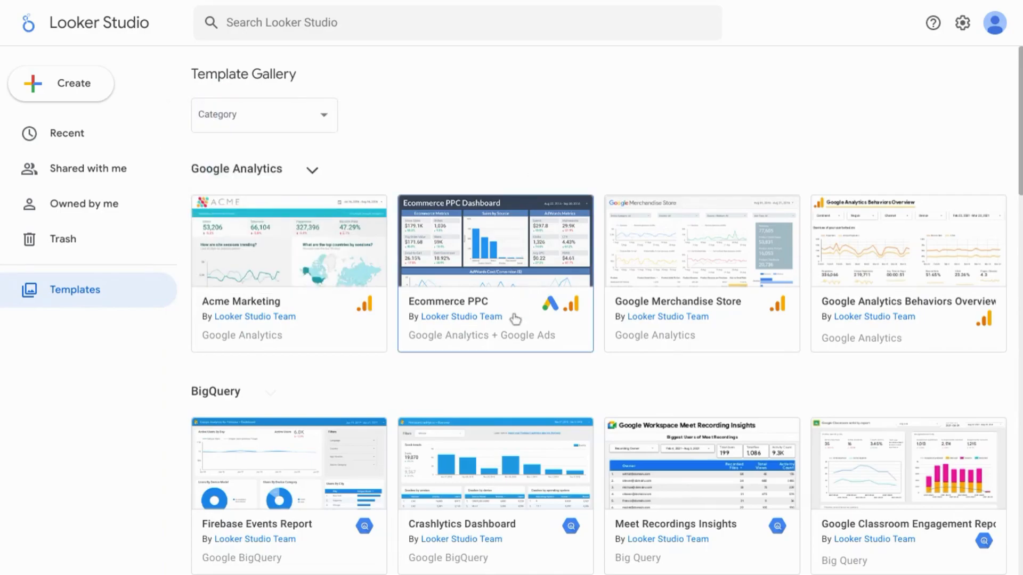
{"action": "scroll", "scroll_direction": "down", "scroll_amount": 3}
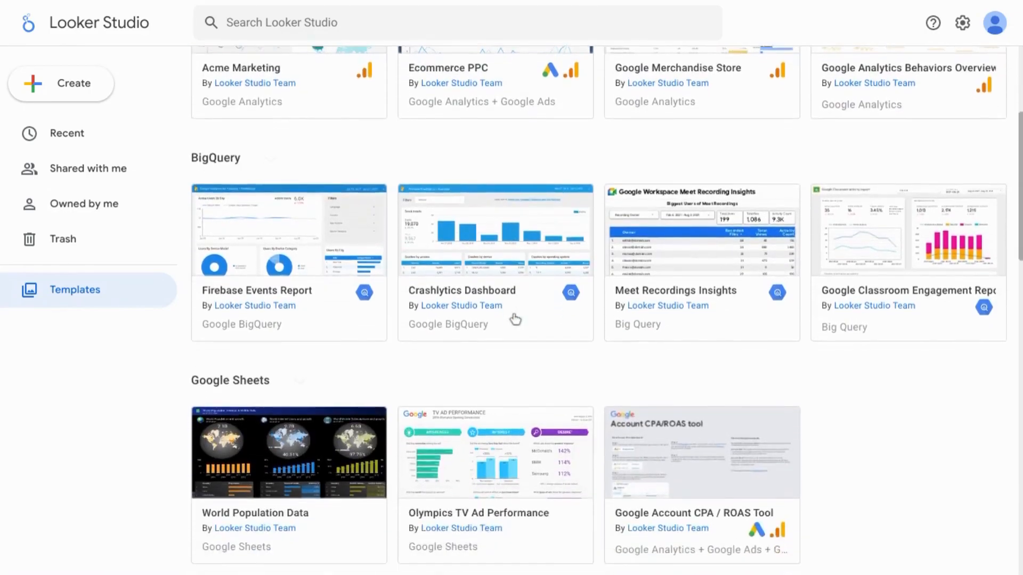
{"action": "scroll", "scroll_direction": "down", "scroll_amount": 3}
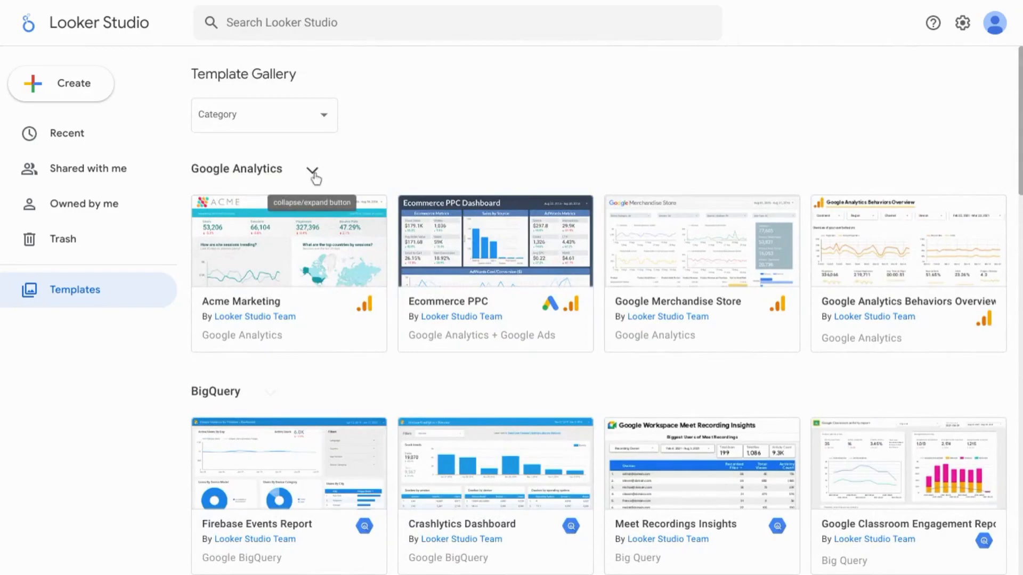
{"action": "mouse_move", "coordinate": [313, 174]}
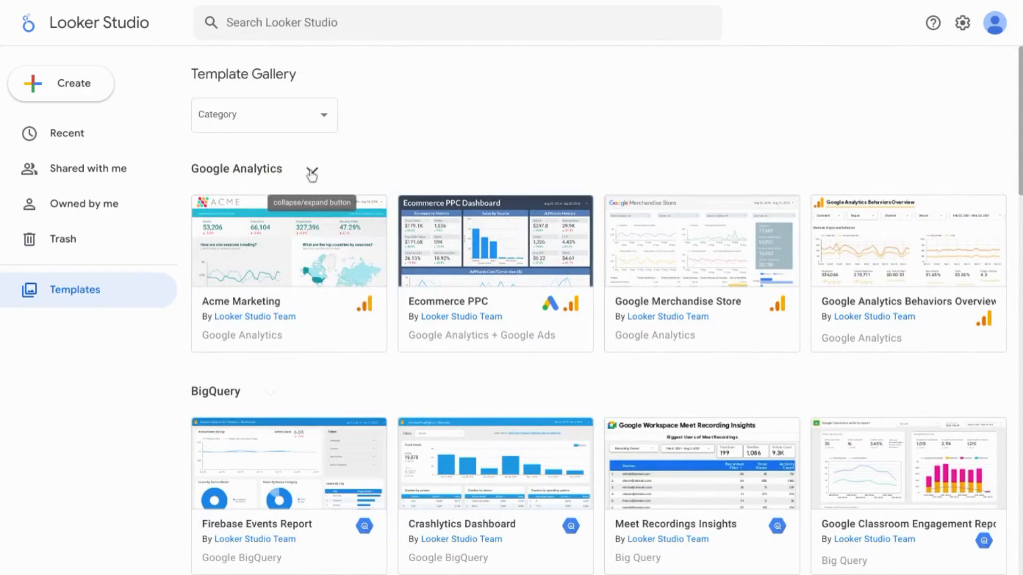
{"action": "left_click", "coordinate": [312, 172]}
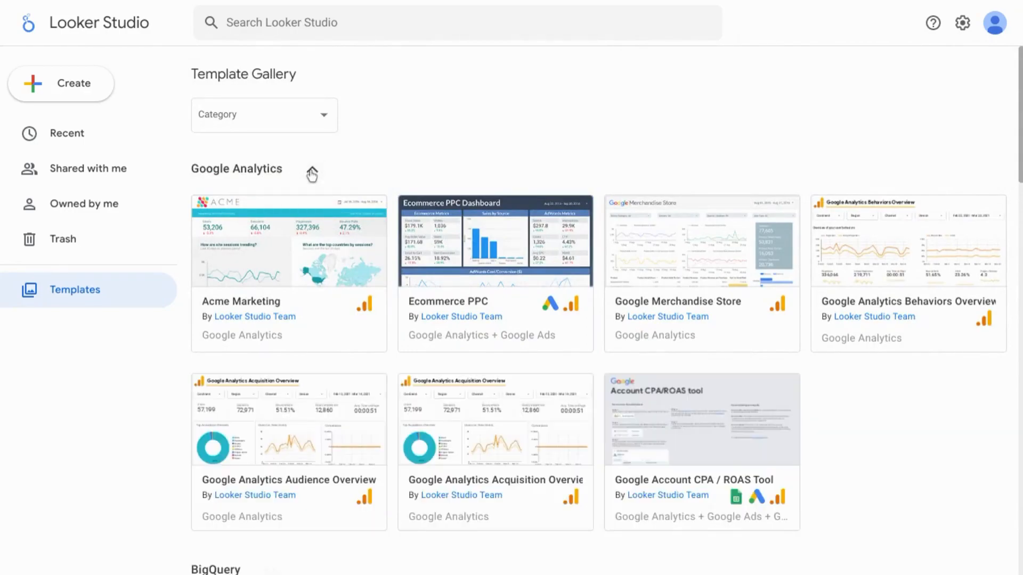
{"action": "scroll", "scroll_direction": "down", "scroll_amount": 3}
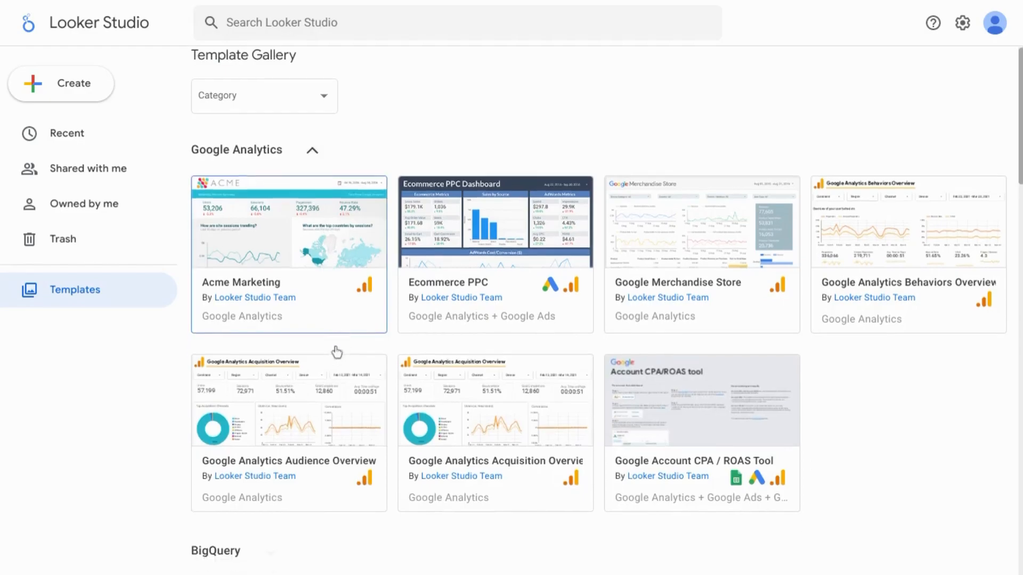
{"action": "scroll", "scroll_direction": "down", "scroll_amount": 3}
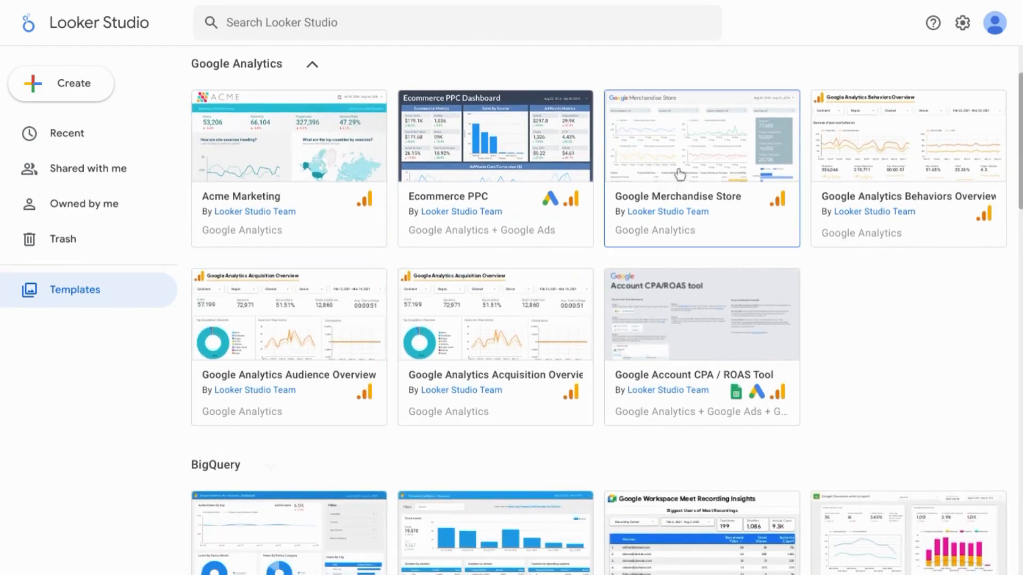
{"action": "mouse_move", "coordinate": [841, 174]}
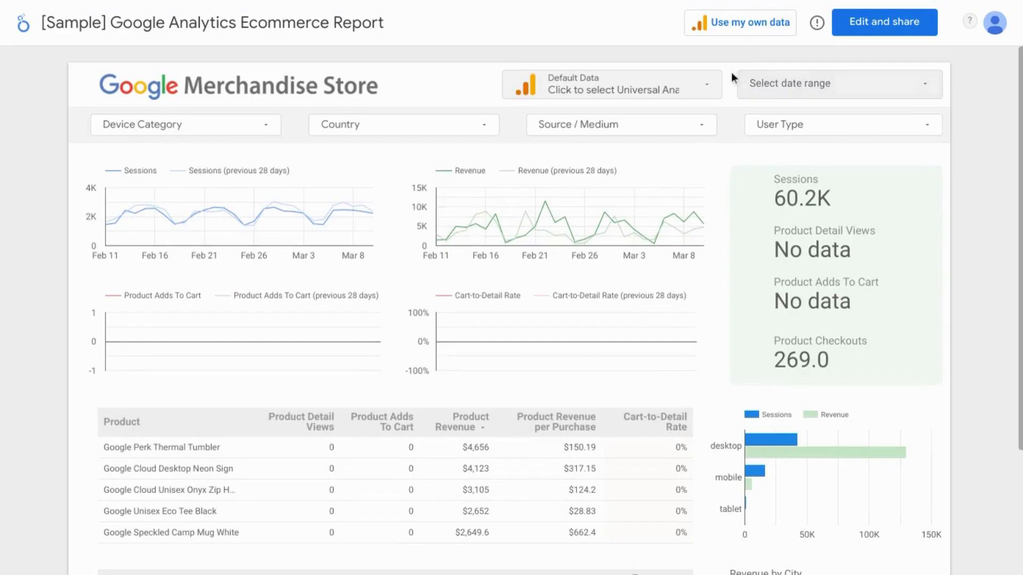
{"action": "mouse_move", "coordinate": [740, 22]}
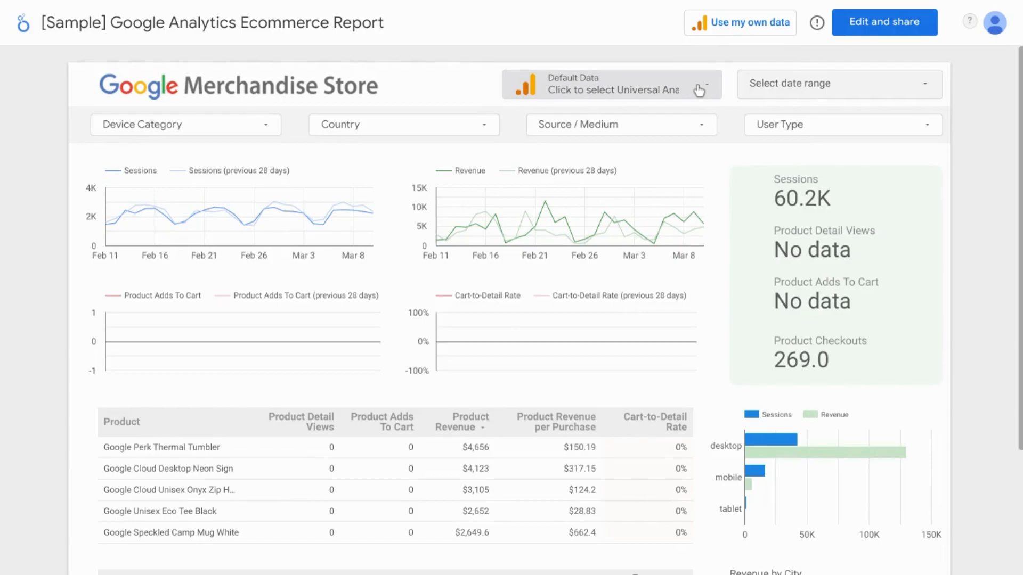
Step: Keep Demo Account > UA - Google Merchandise Store 1 Master View as the sample report's data
{"action": "left_click", "coordinate": [612, 83]}
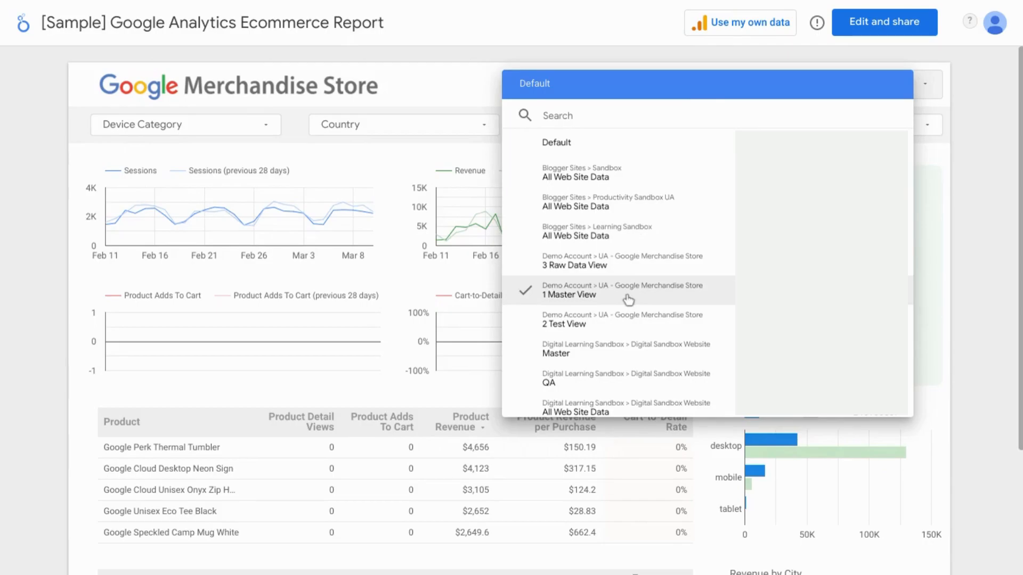
{"action": "left_click", "coordinate": [614, 231]}
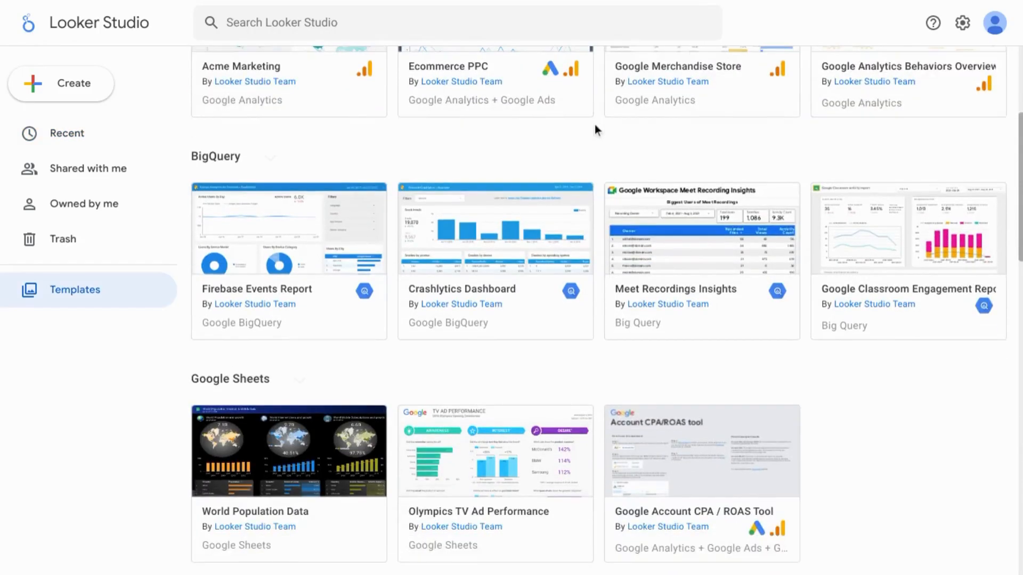
Step: Expand the Google Analytics category and start the Google Analytics Audience Overview template
{"action": "scroll", "scroll_direction": "down", "scroll_amount": 3}
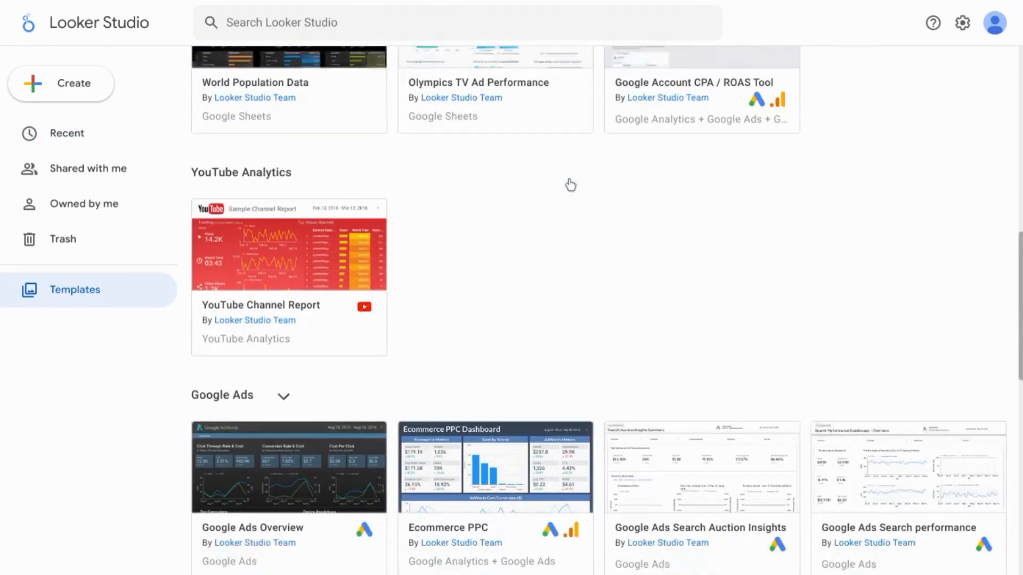
{"action": "scroll", "scroll_direction": "down", "scroll_amount": 3}
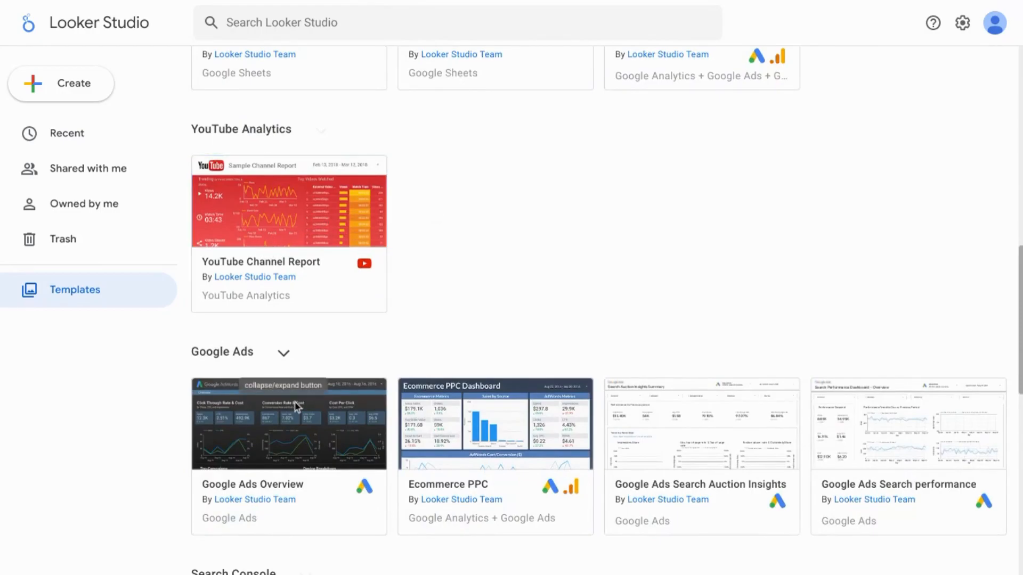
{"action": "scroll", "scroll_direction": "down", "scroll_amount": 3}
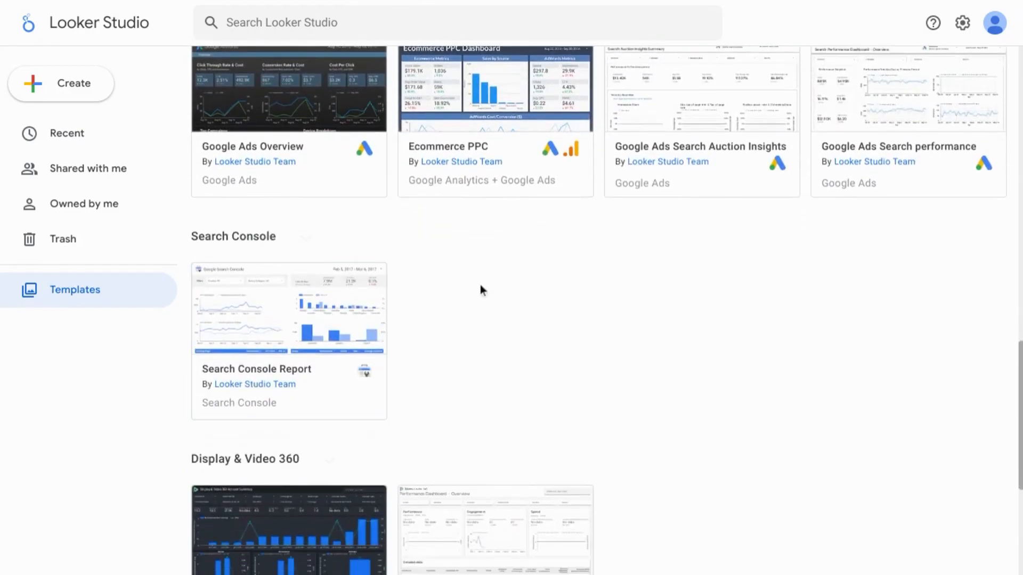
{"action": "scroll", "scroll_direction": "down", "scroll_amount": 3}
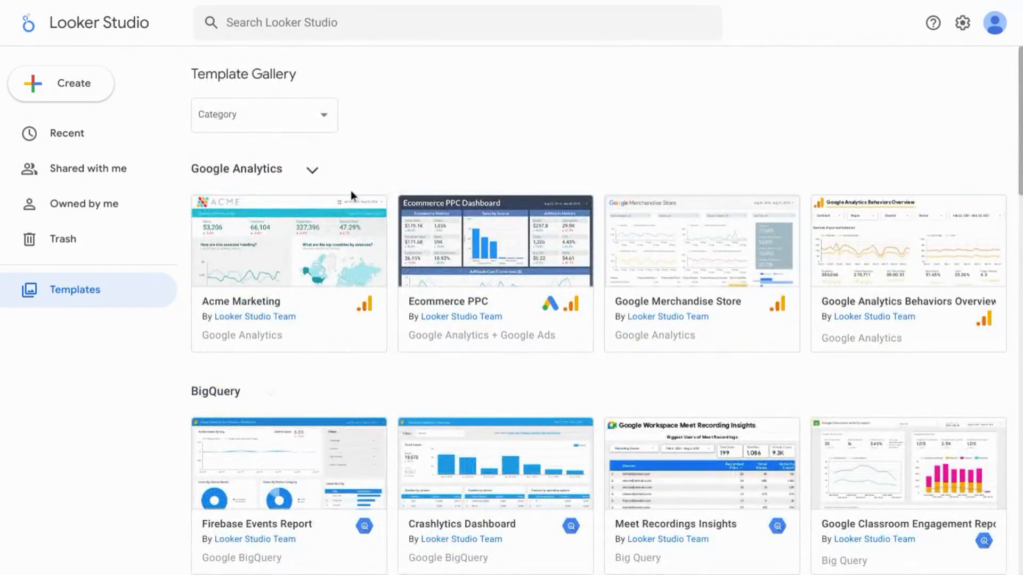
{"action": "left_click", "coordinate": [312, 170]}
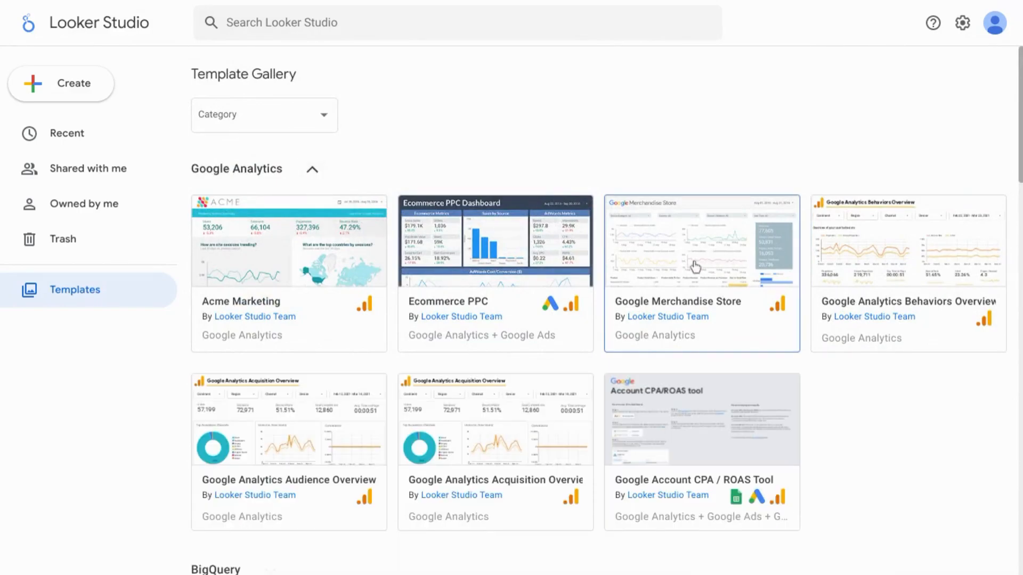
{"action": "mouse_move", "coordinate": [691, 267]}
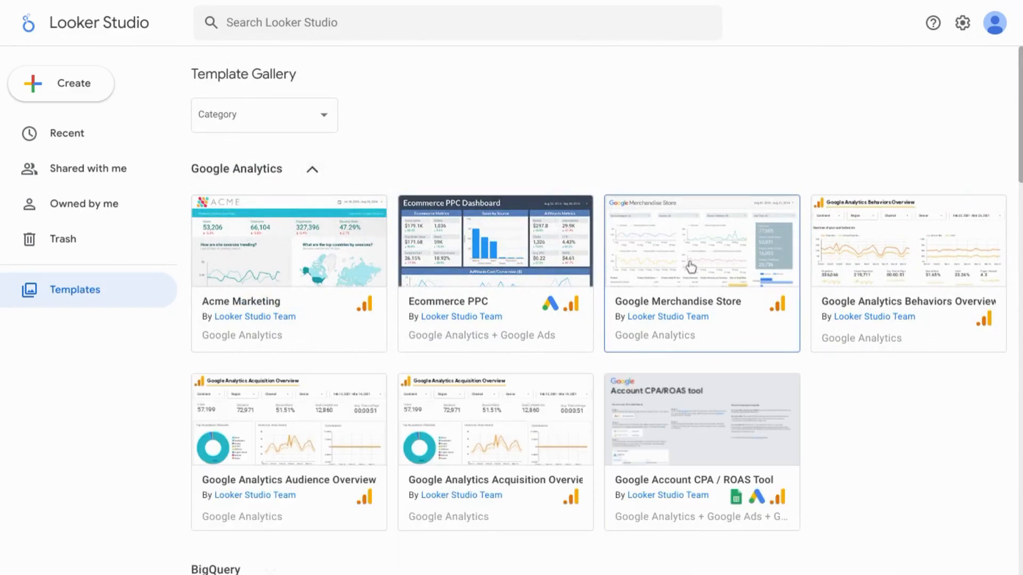
{"action": "left_click", "coordinate": [288, 421]}
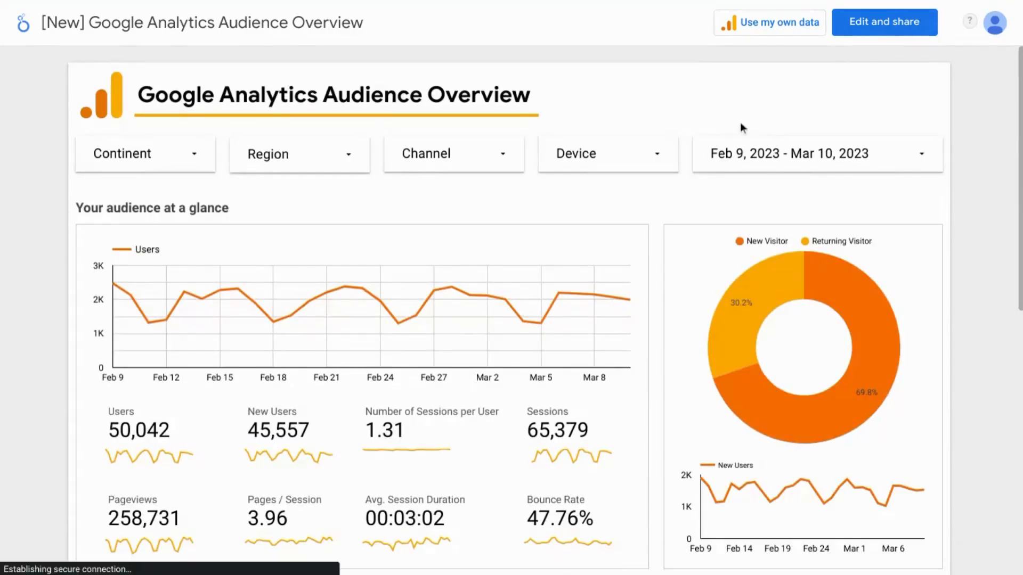
Step: Choose 'Use my own data' to list Google Analytics accounts for the template
{"action": "scroll", "scroll_direction": "down", "scroll_amount": 3}
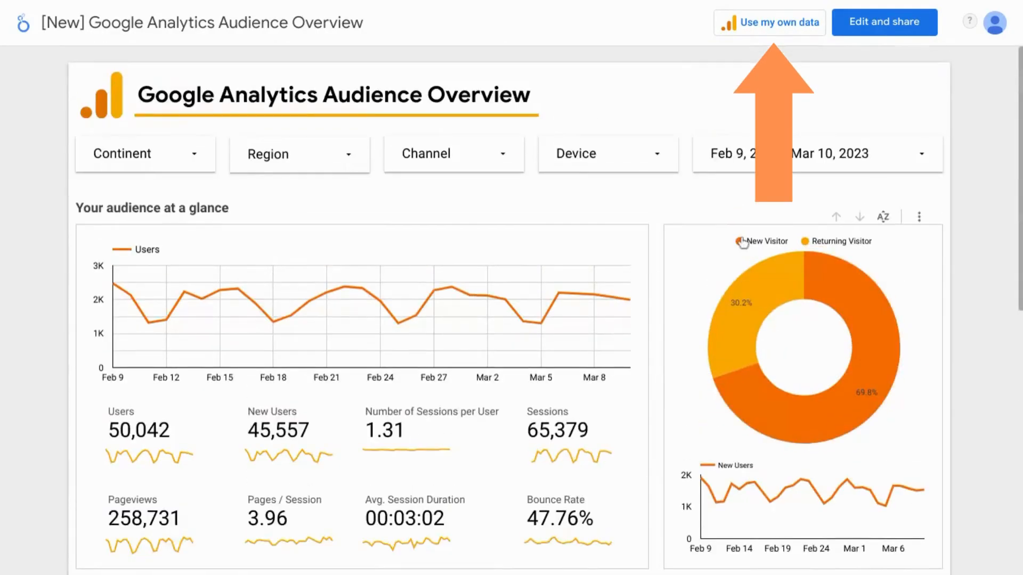
{"action": "left_click", "coordinate": [768, 21]}
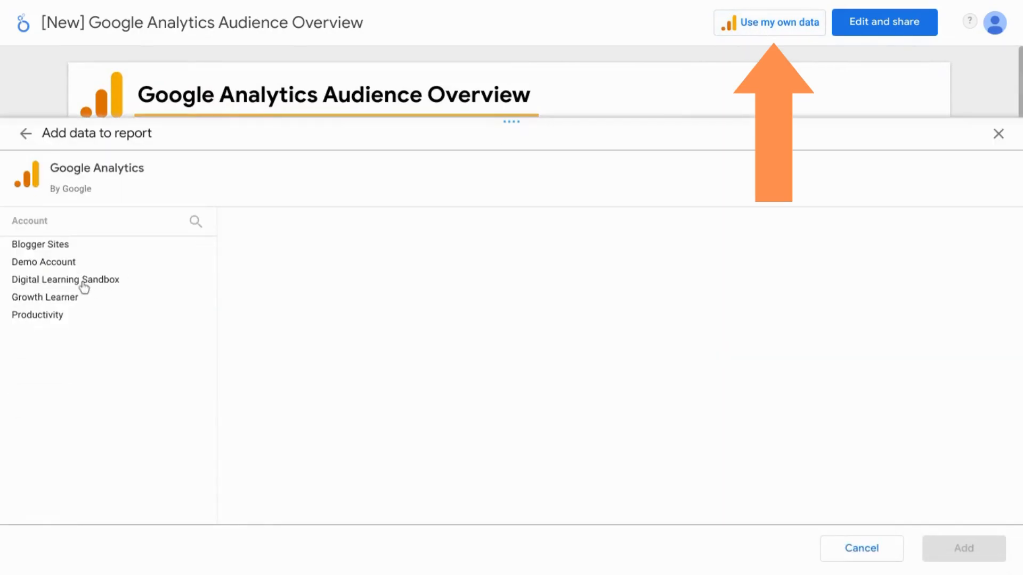
Step: Add the Digital Learning Sandbox account's Digital Sandbox Website - GA4 property to the report and confirm
{"action": "left_click", "coordinate": [65, 279]}
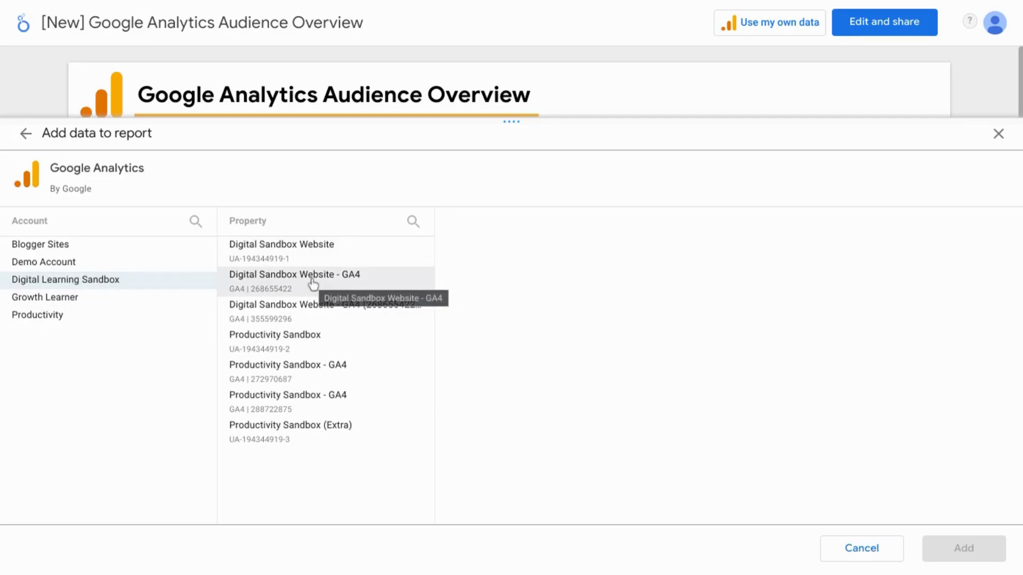
{"action": "left_click", "coordinate": [294, 281]}
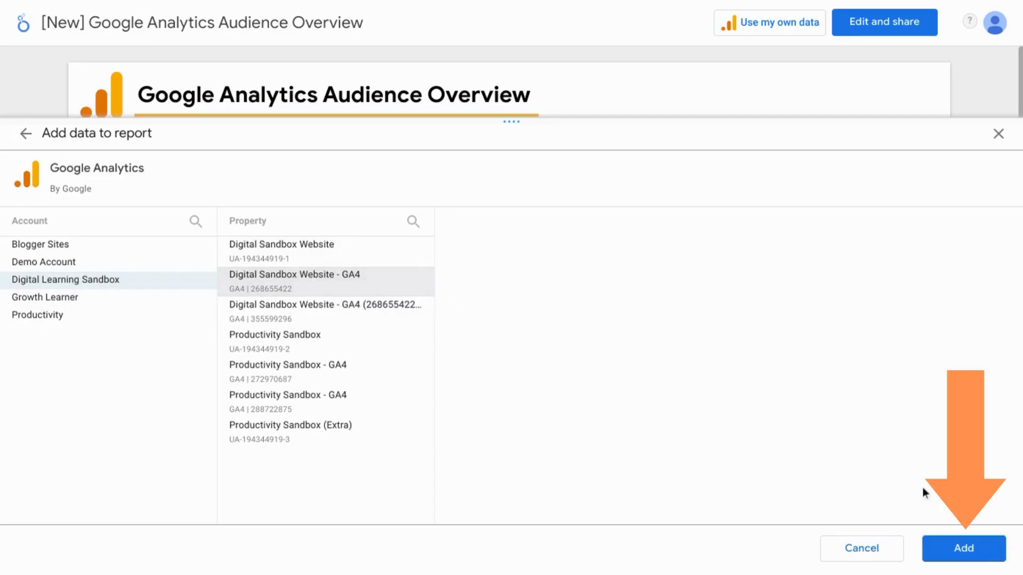
{"action": "left_click", "coordinate": [963, 548]}
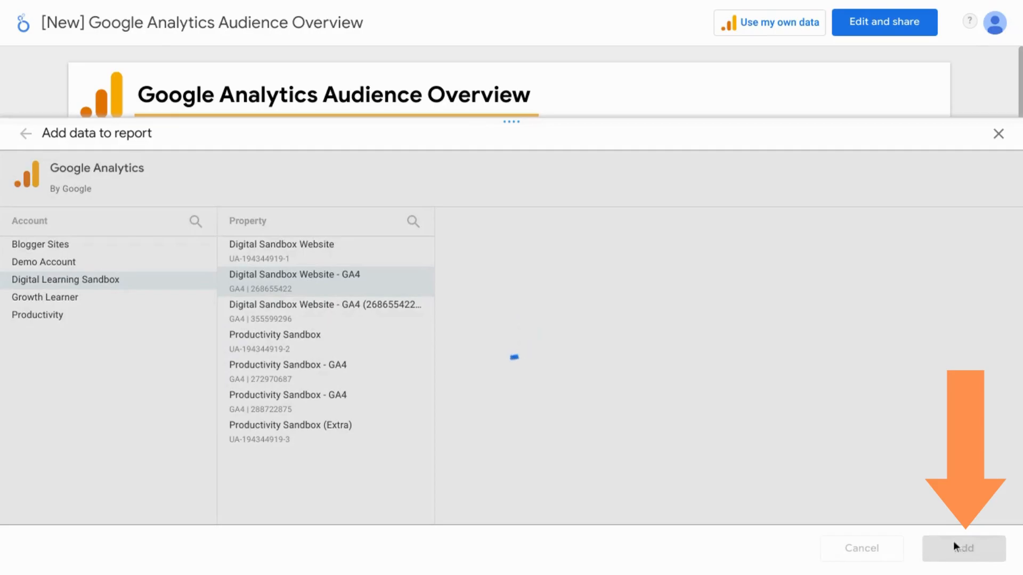
{"action": "left_click", "coordinate": [963, 547]}
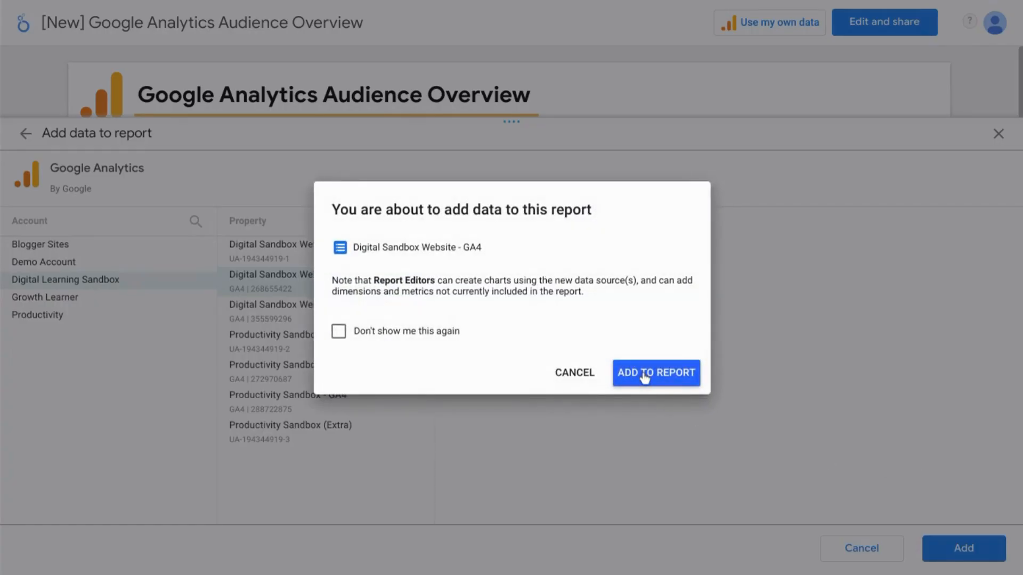
{"action": "left_click", "coordinate": [656, 373]}
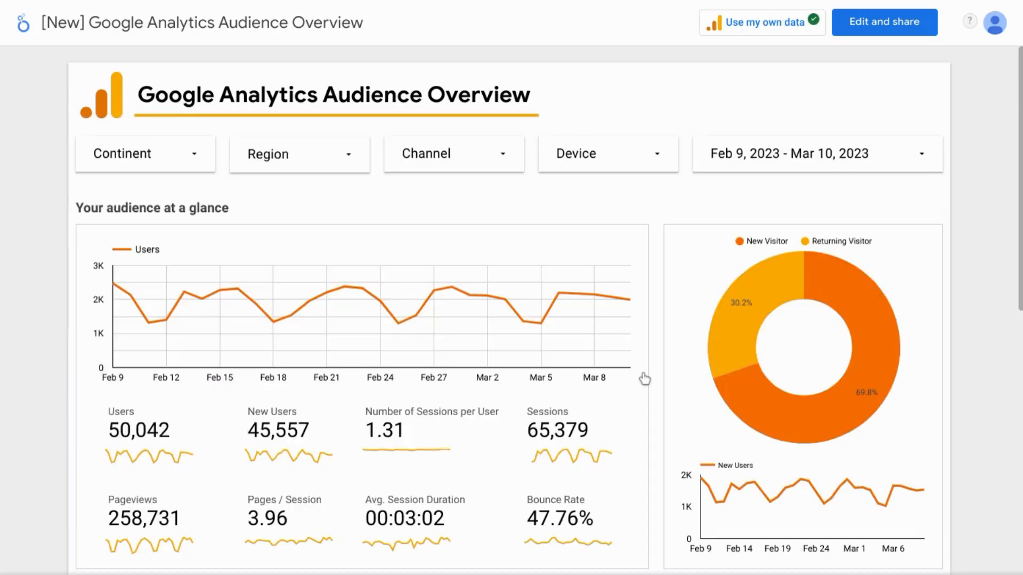
{"action": "left_click", "coordinate": [885, 21]}
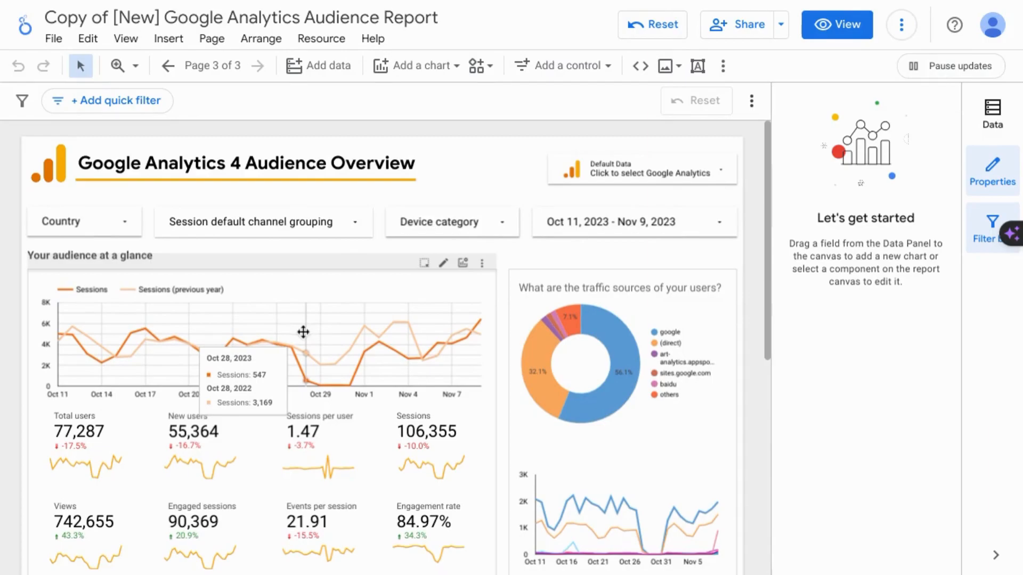
Step: Switch the Traffic Acquisition report's data to Demo Account > GA4 - Google Merchandise Store
{"action": "scroll", "scroll_direction": "down", "scroll_amount": 3}
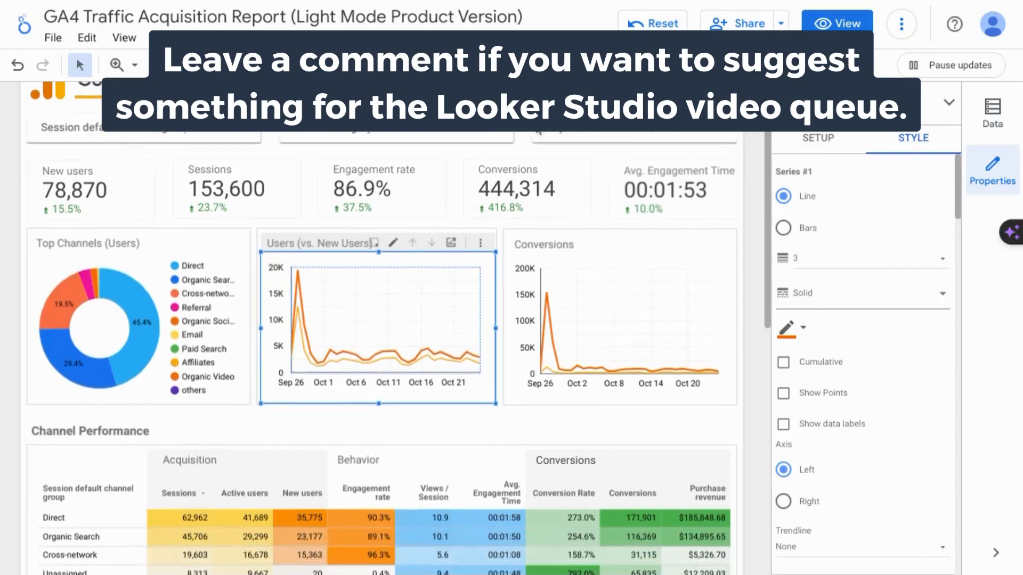
{"action": "scroll", "scroll_direction": "down", "scroll_amount": 3}
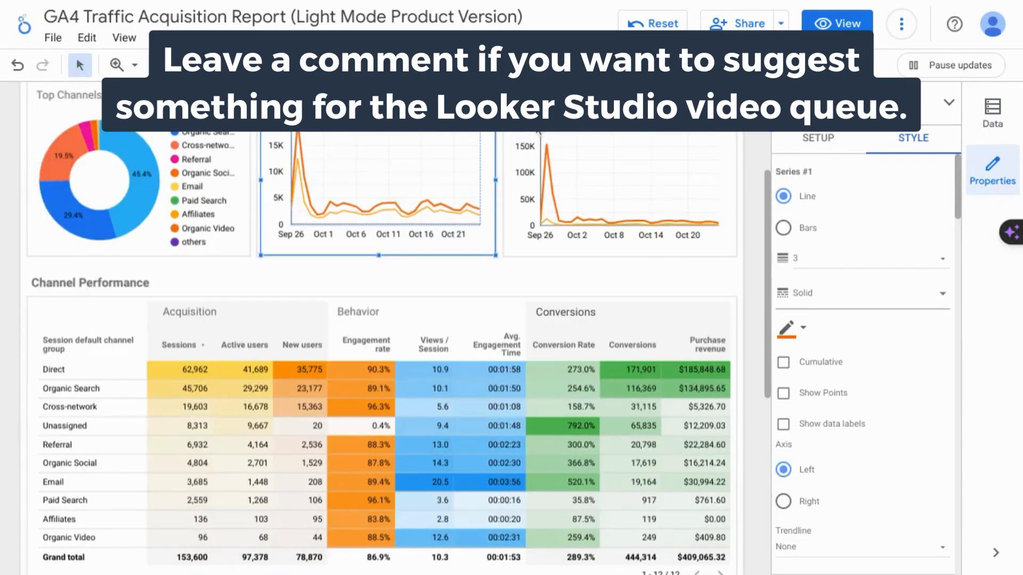
{"action": "scroll", "scroll_direction": "down", "scroll_amount": 3}
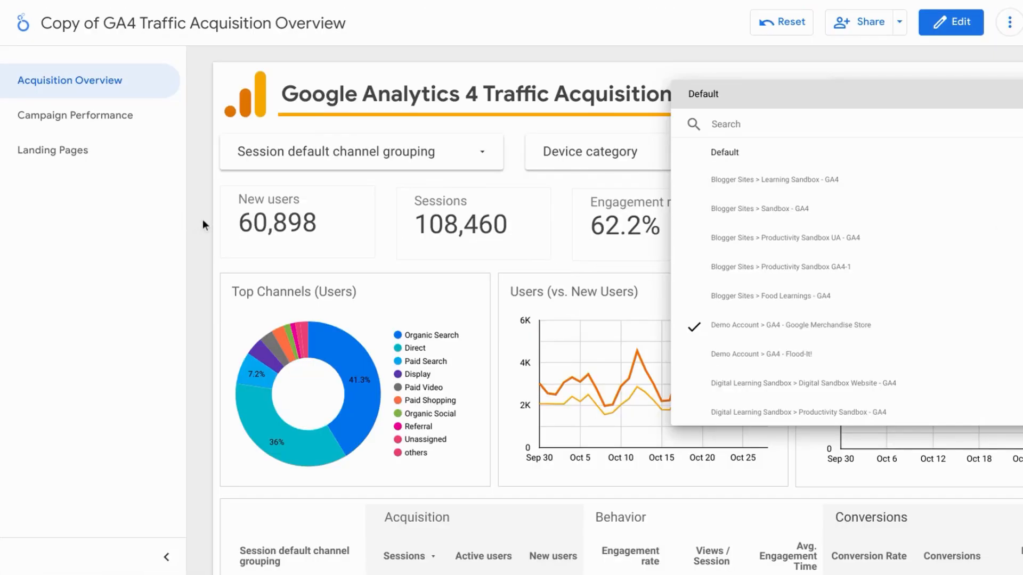
{"action": "left_click", "coordinate": [789, 325]}
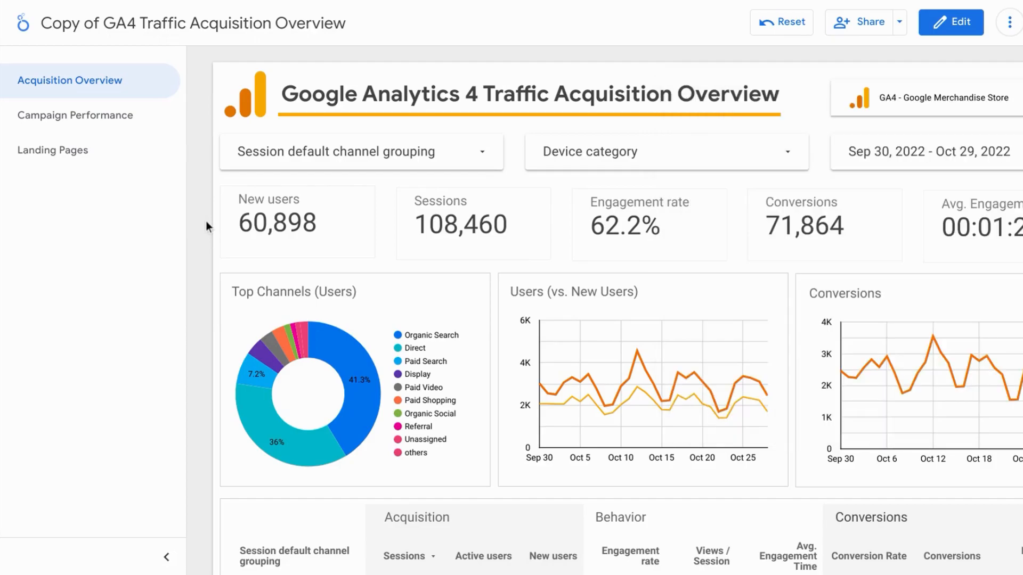